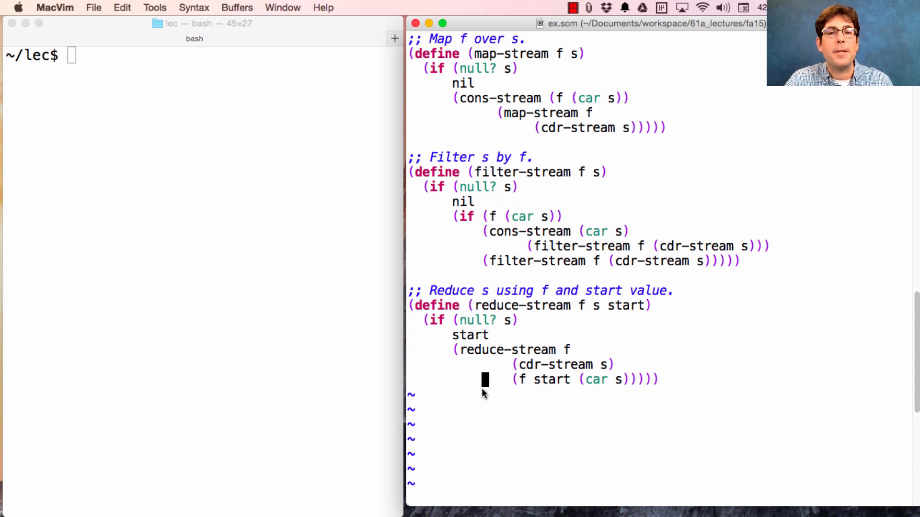
Add a new line below reduce-stream beginning the definition (define (sieve s).
key("o")
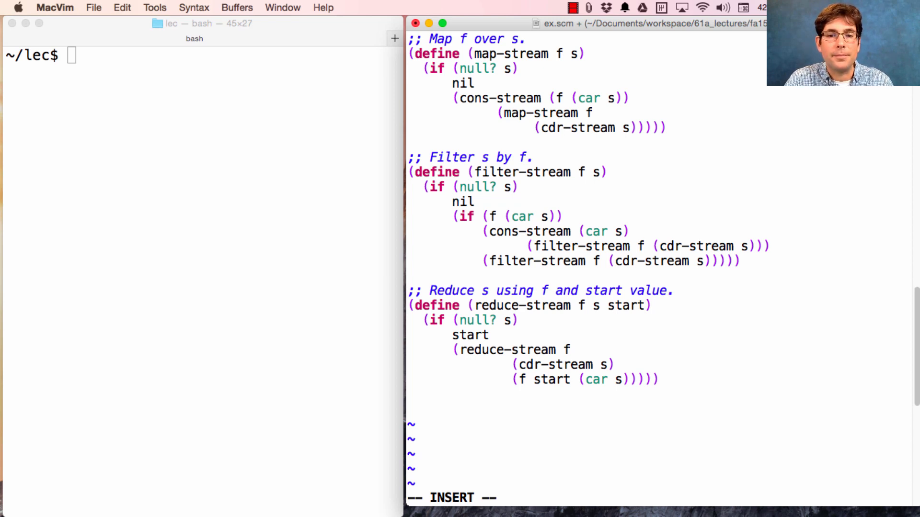
type("(define (sive")
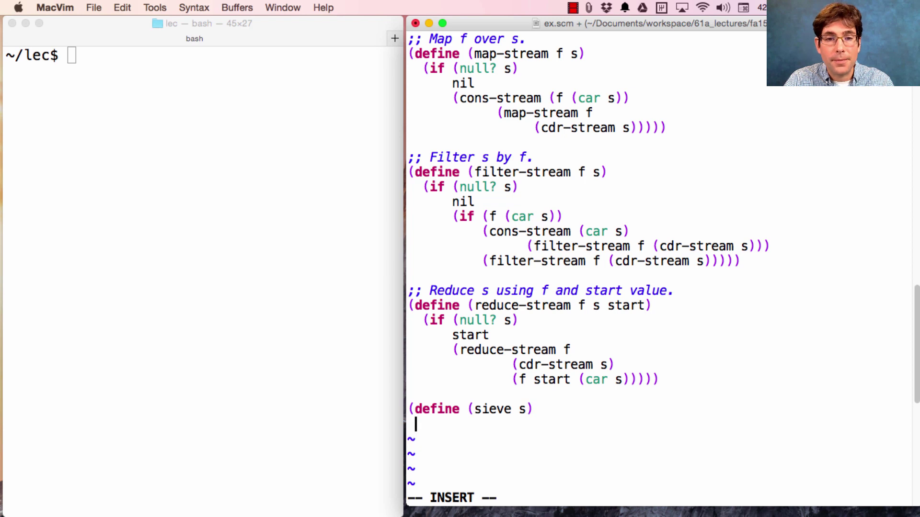
Begin the sieve body with (cons-stream (car s) (filter-stream (lambda (x).
type("(cons-strea")
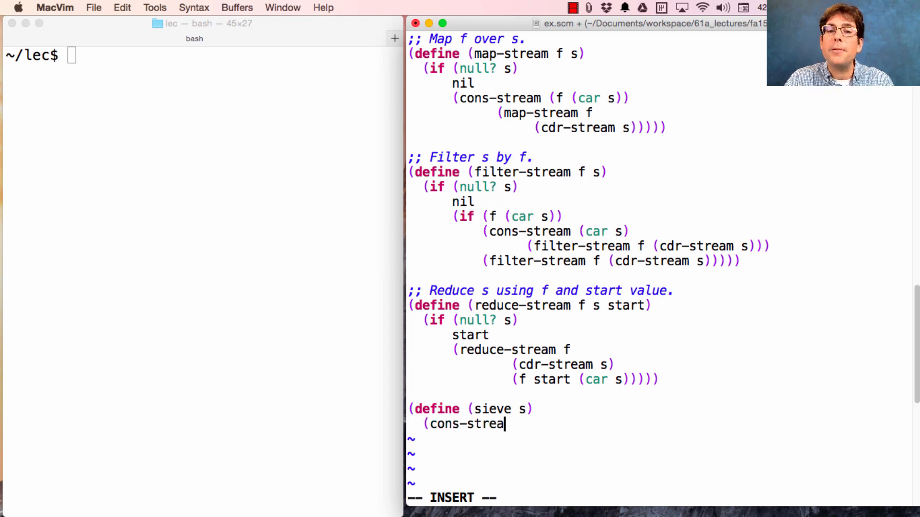
type("m")
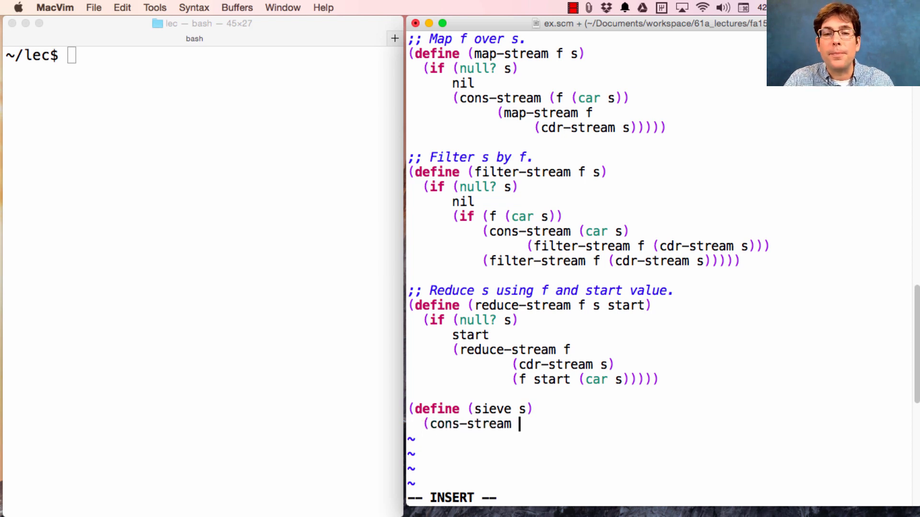
type("(car s")
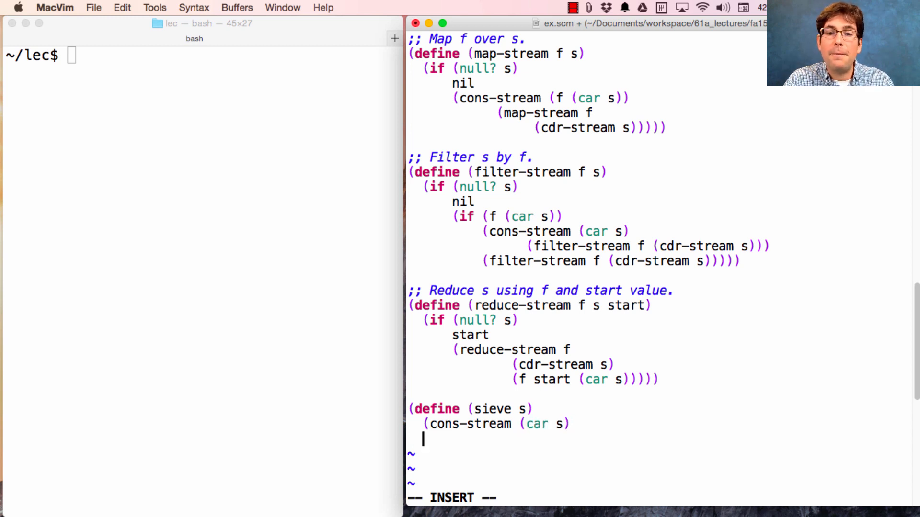
type("(")
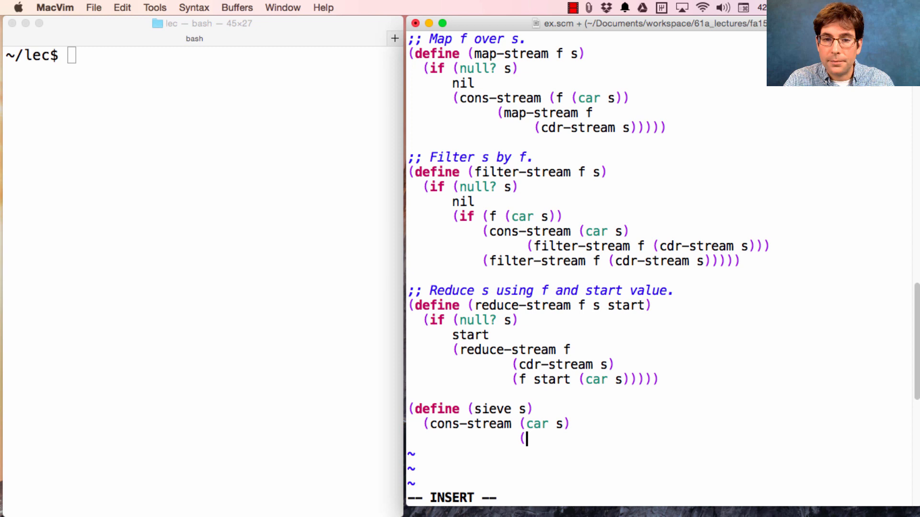
type("filter")
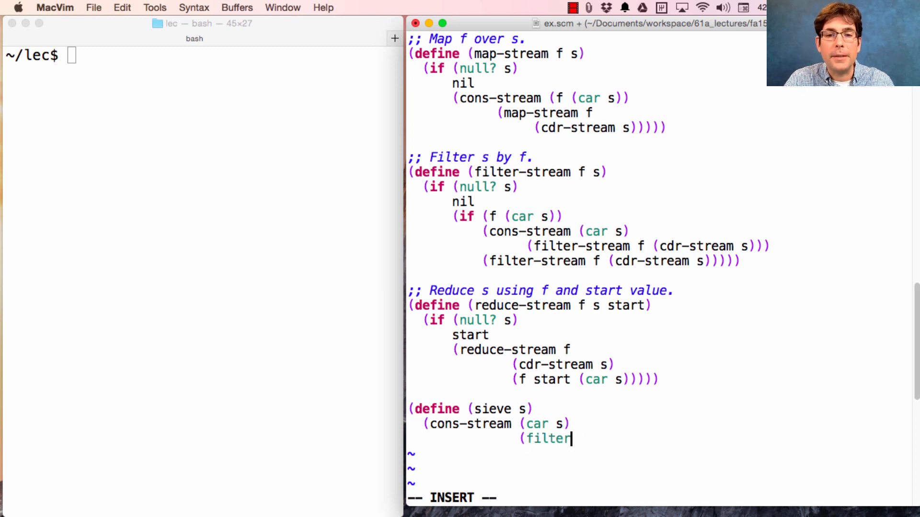
type("-stream")
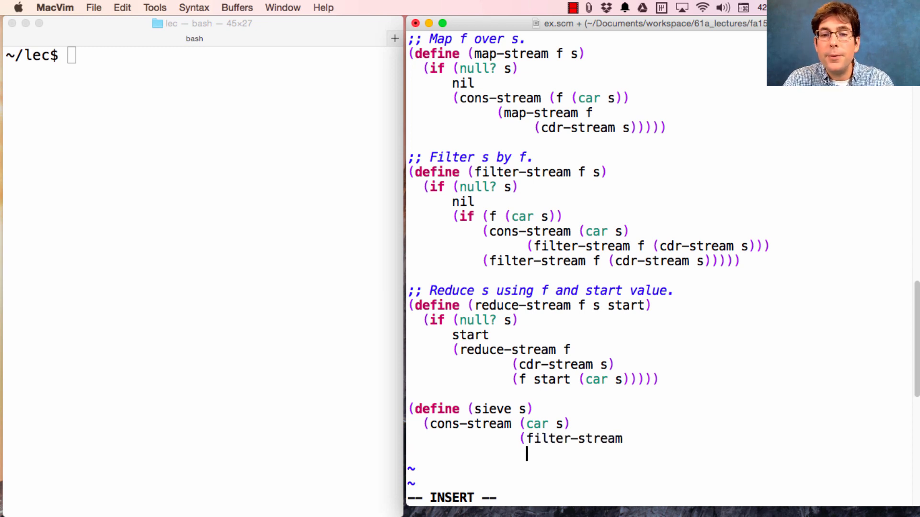
type("(lambda (")
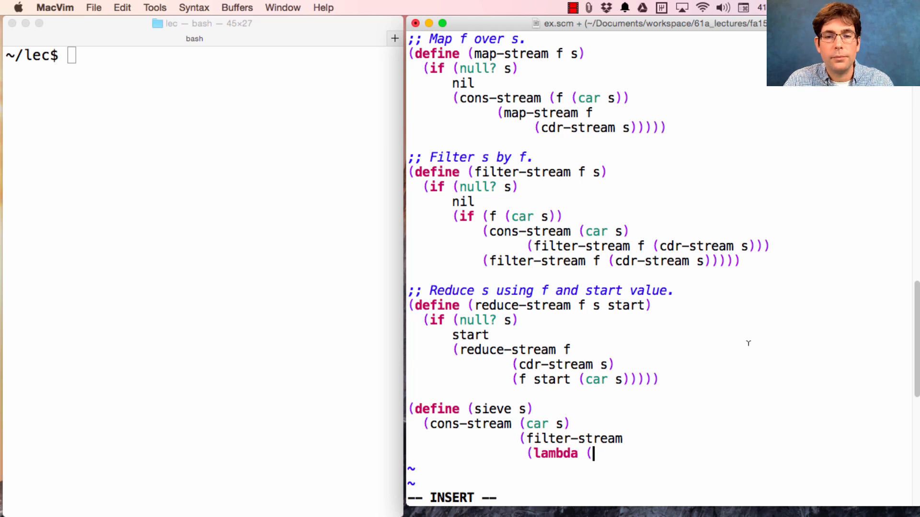
type("x)")
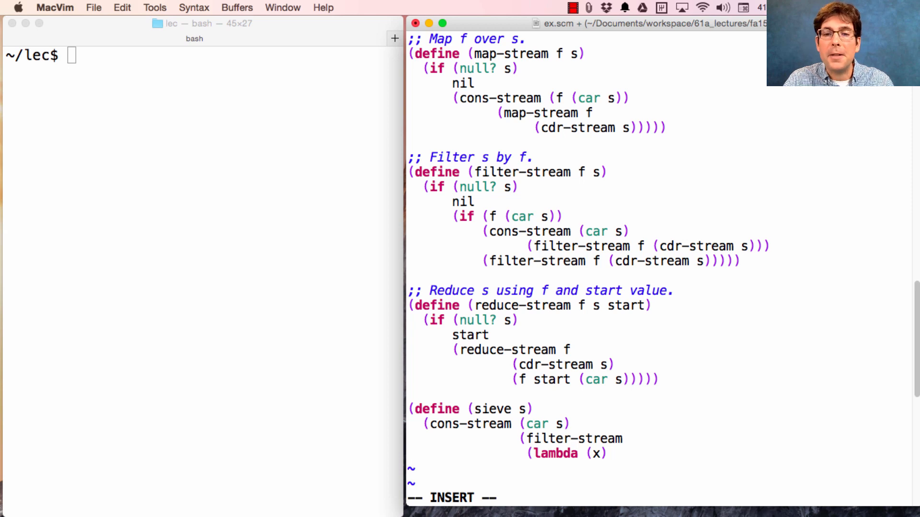
Finish the lambda testing (not (= 0 (remainder x (car s)))) over (cdr-stream s).
type("(")
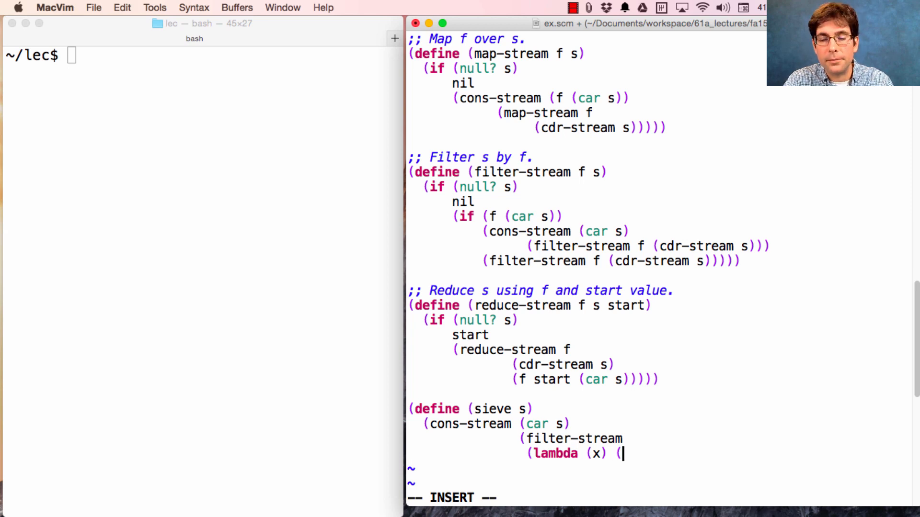
type("not (")
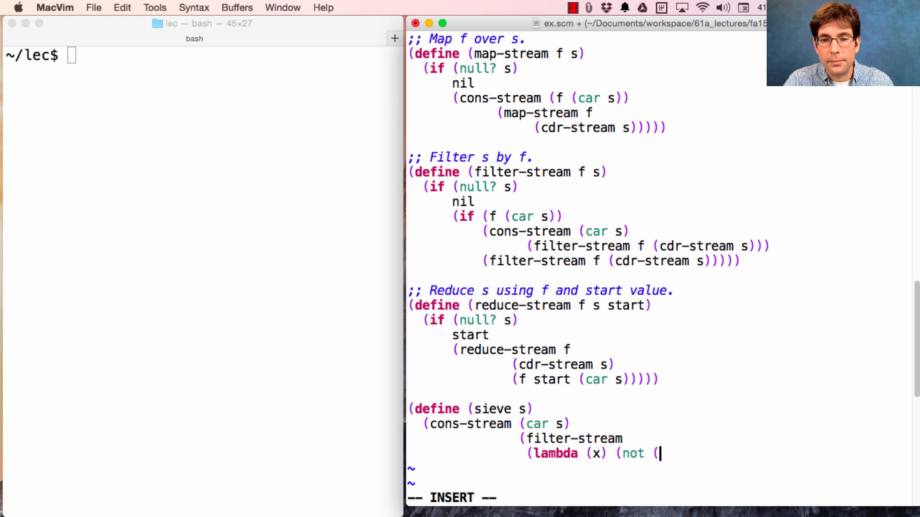
type("= 0 (")
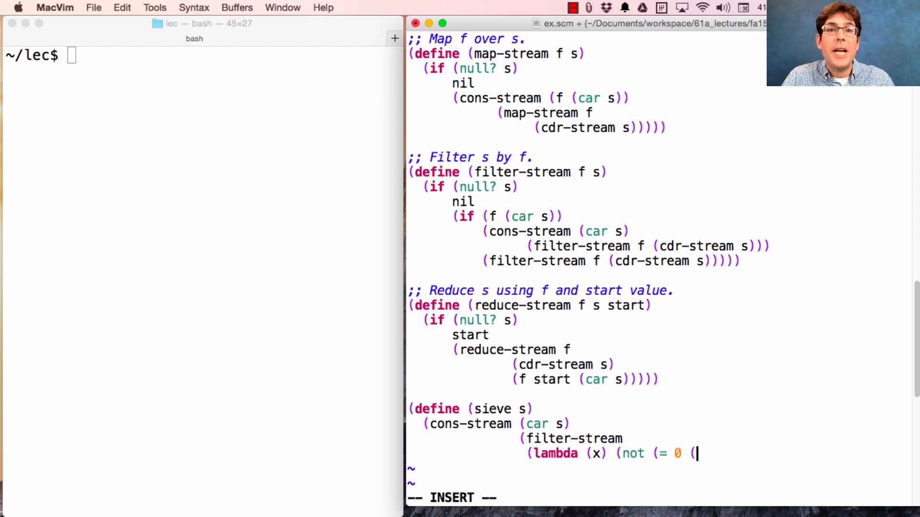
type("remainder x (car s")
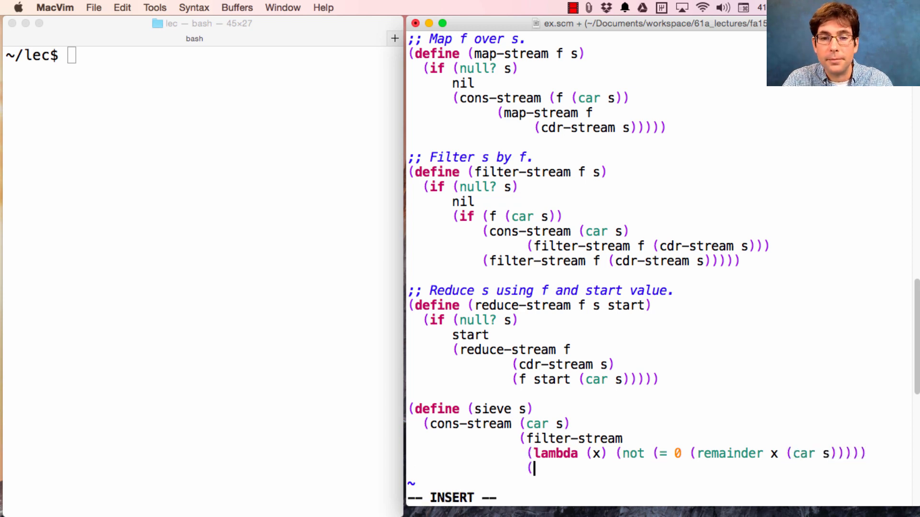
type("cdr")
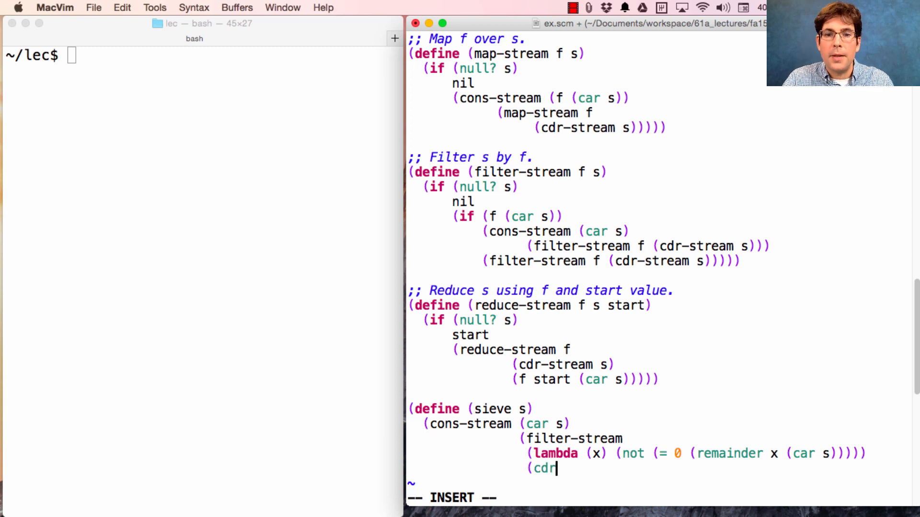
type("-stream s")
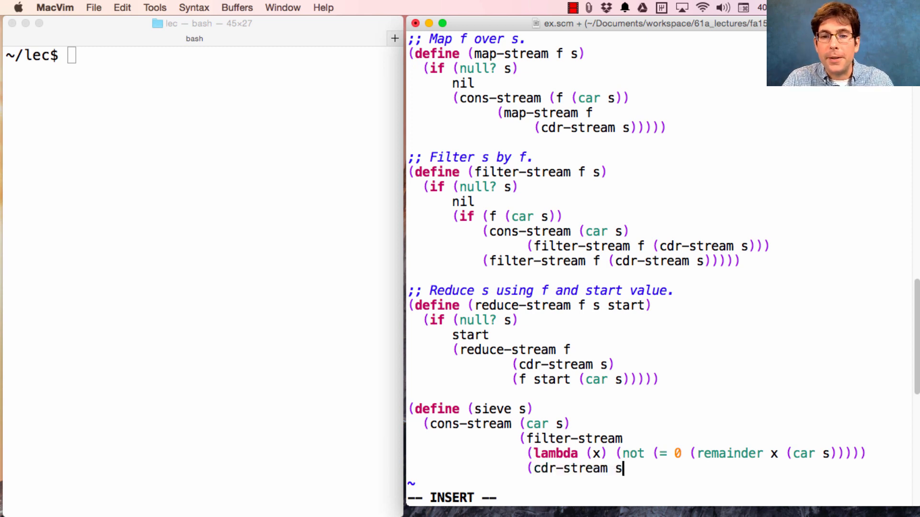
type(")")
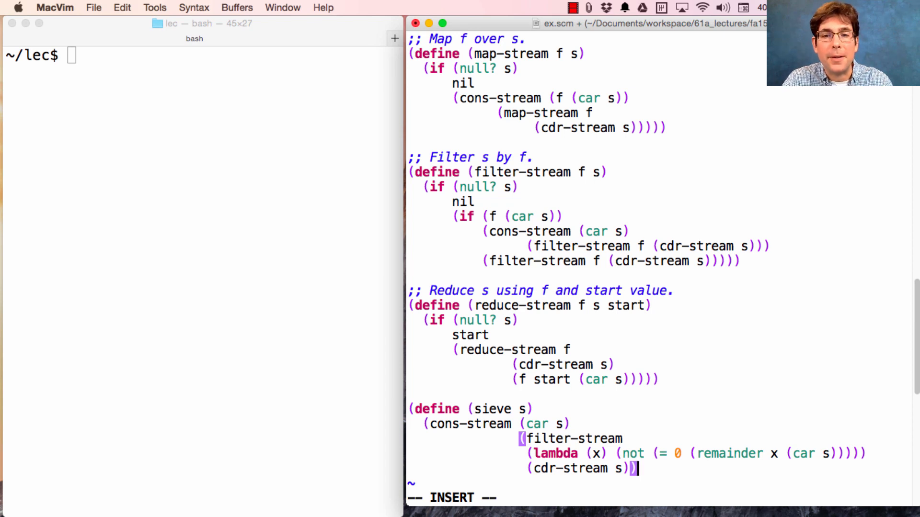
Wrap the filter in a recursive sieve call and add (define primes (sieve (int-stream 2))).
type("s")
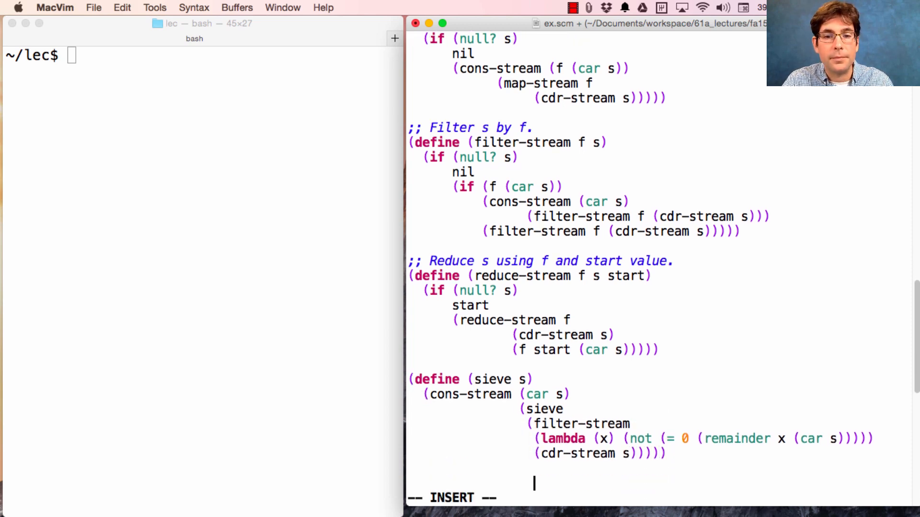
type("(define primes")
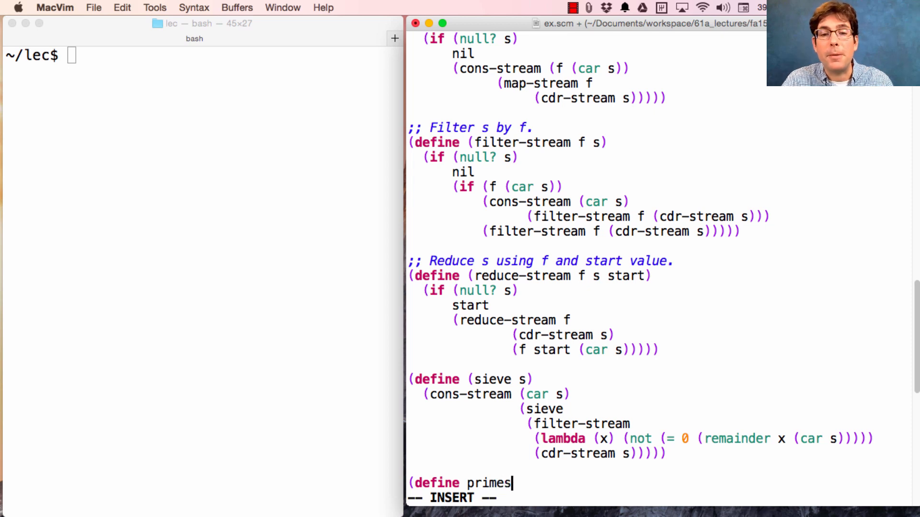
type("(sieve")
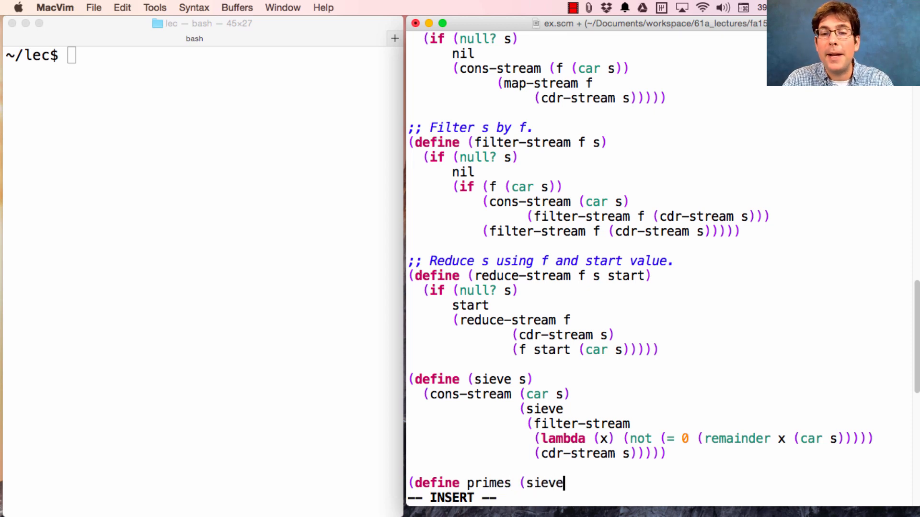
type("(int-stream 2")
left_click(202, 55)
type("python3 scheme -load ex.scm")
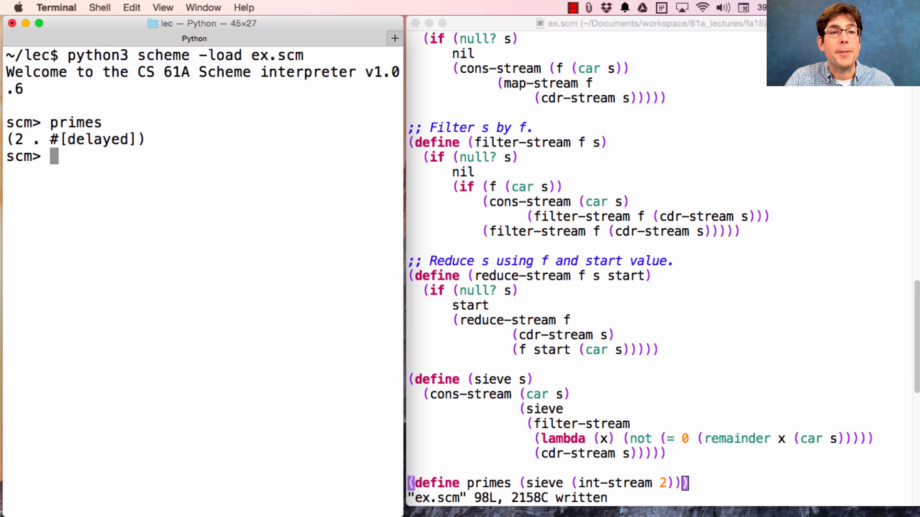
Evaluate (prefix primes 10) and (prefix primes 20) at the scm> prompt.
type("(prefix pri")
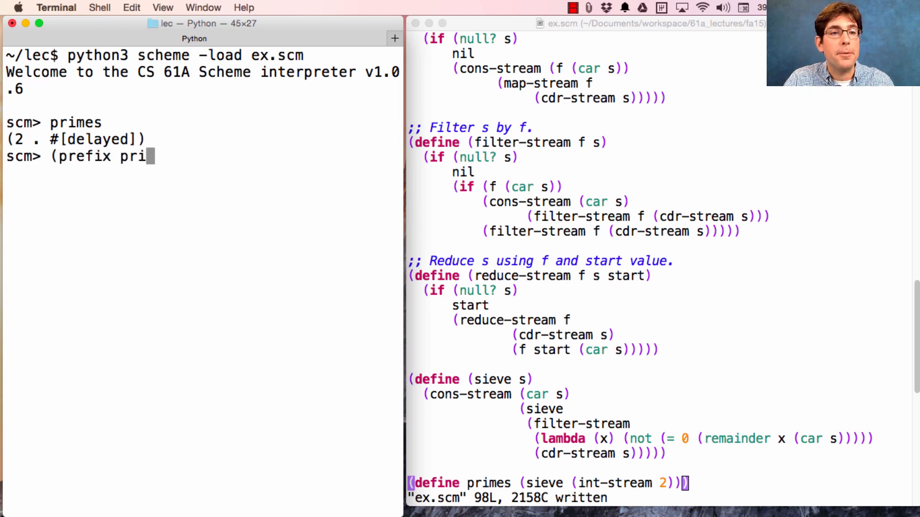
type("mes `1")
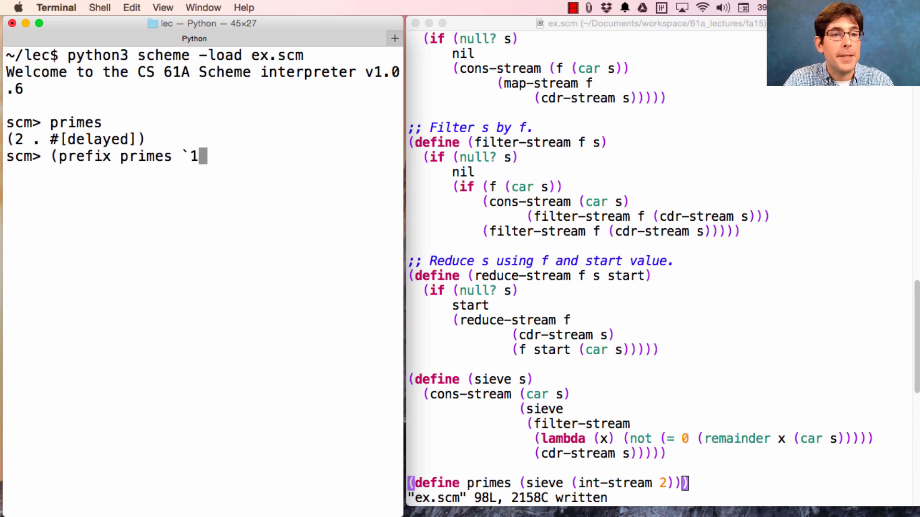
key("Return")
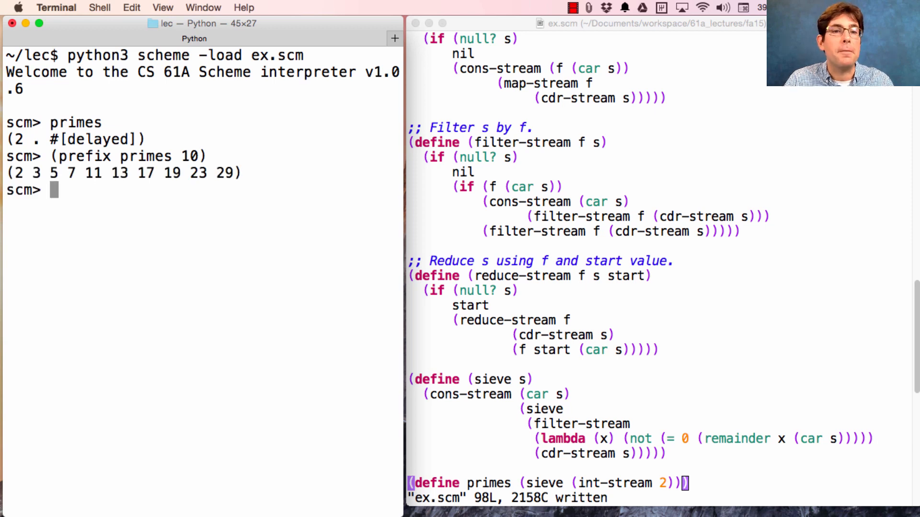
type("(prefix primes 20)")
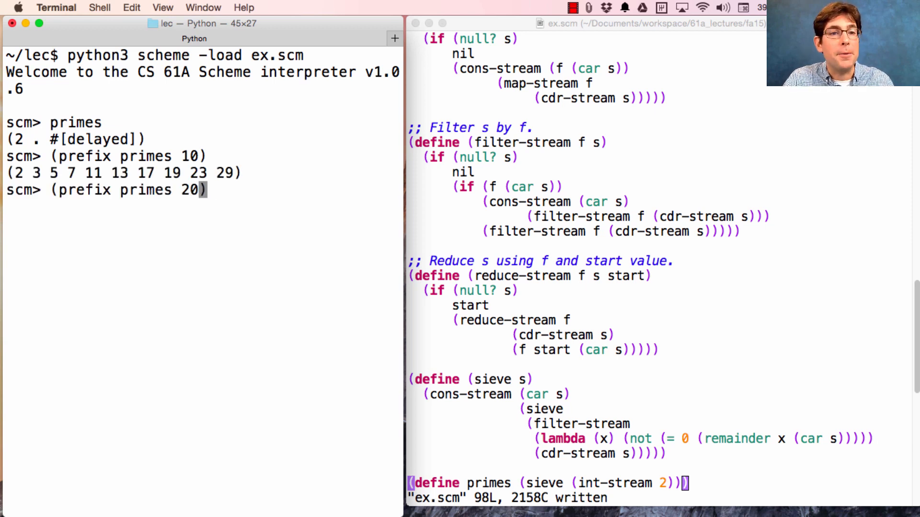
key("Return")
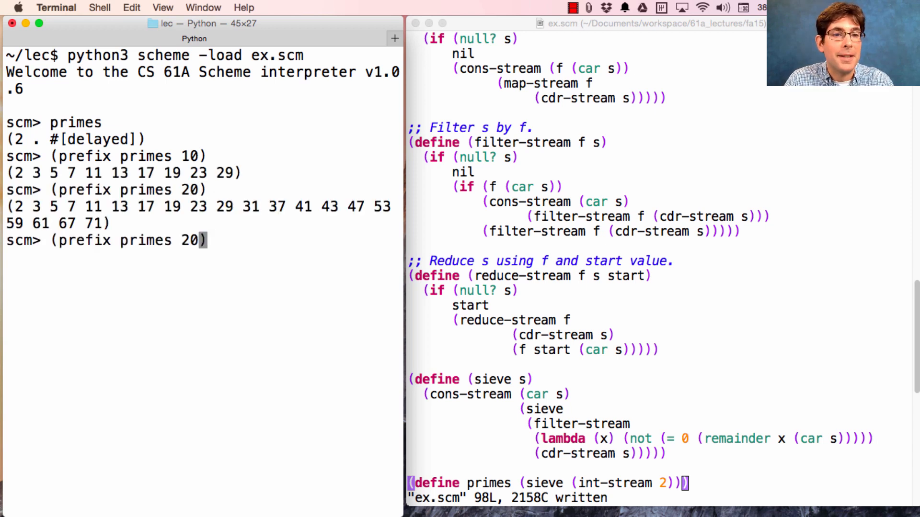